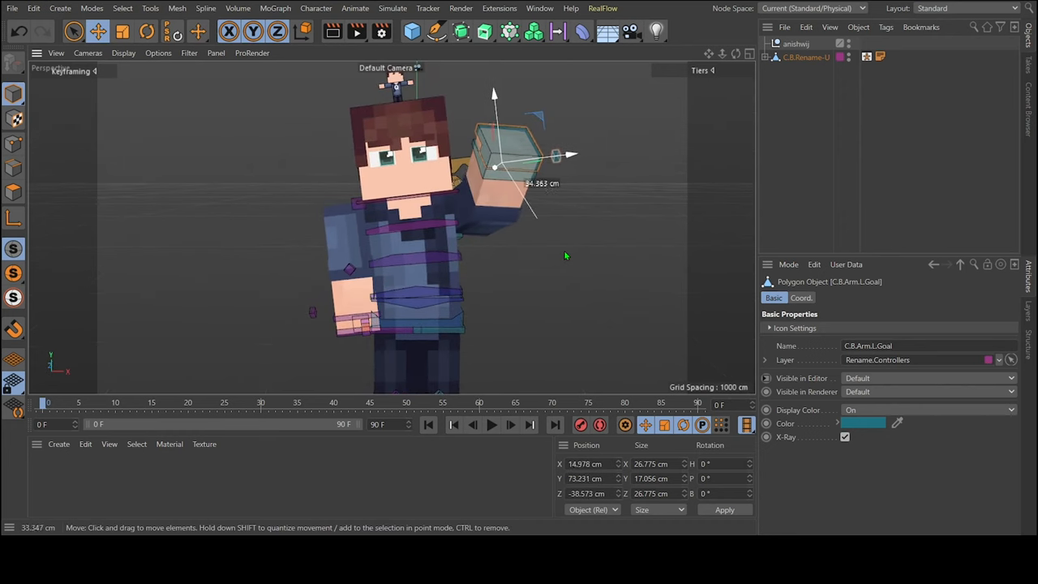
- Raise the left and right arm goal controllers to pose both arms outward
drag(527, 154, 560, 194)
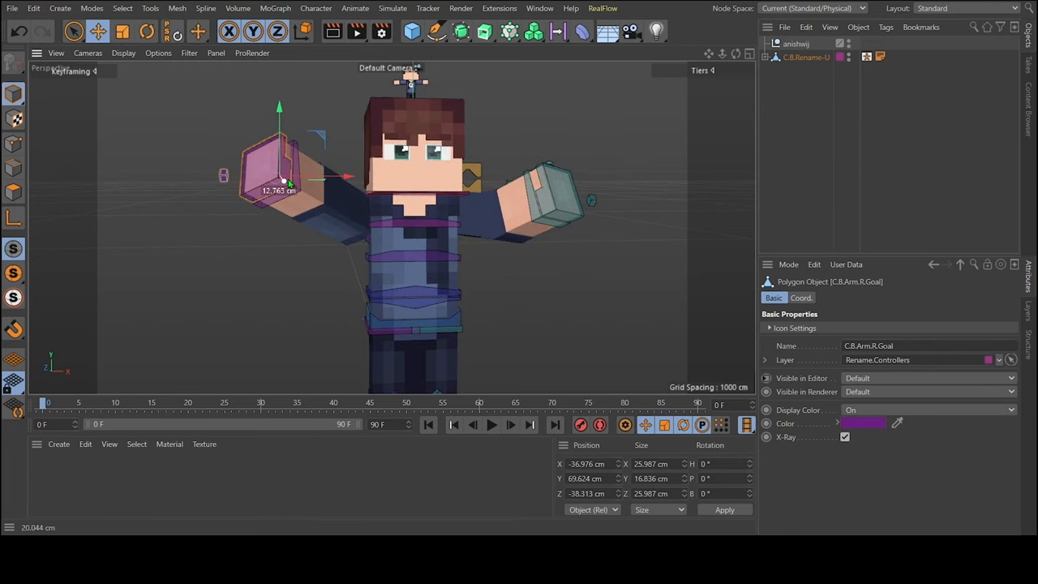
drag(280, 179, 260, 248)
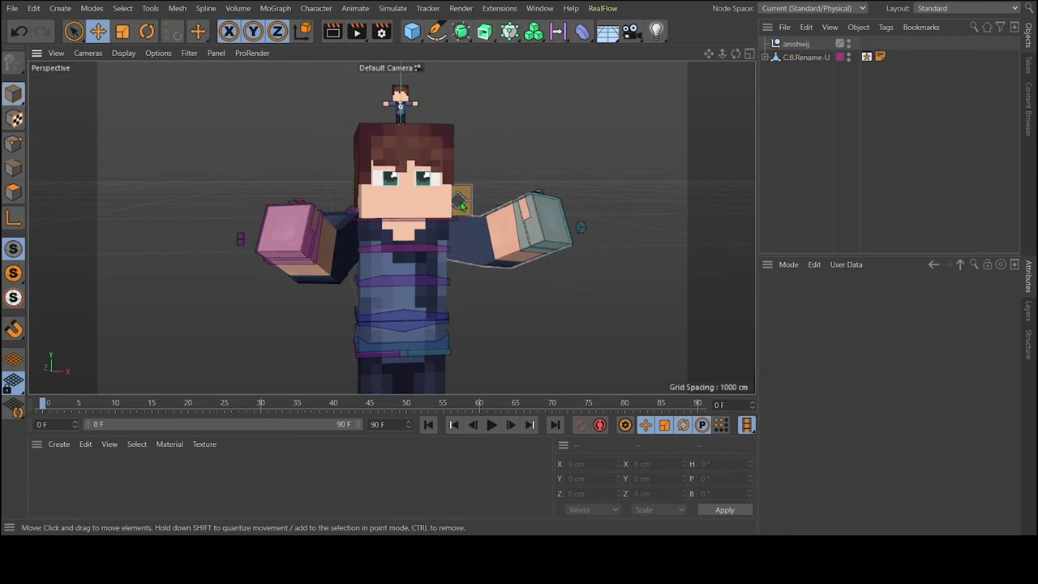
- Zoom the viewport in on the character's head and facial control board
scroll(down, 3)
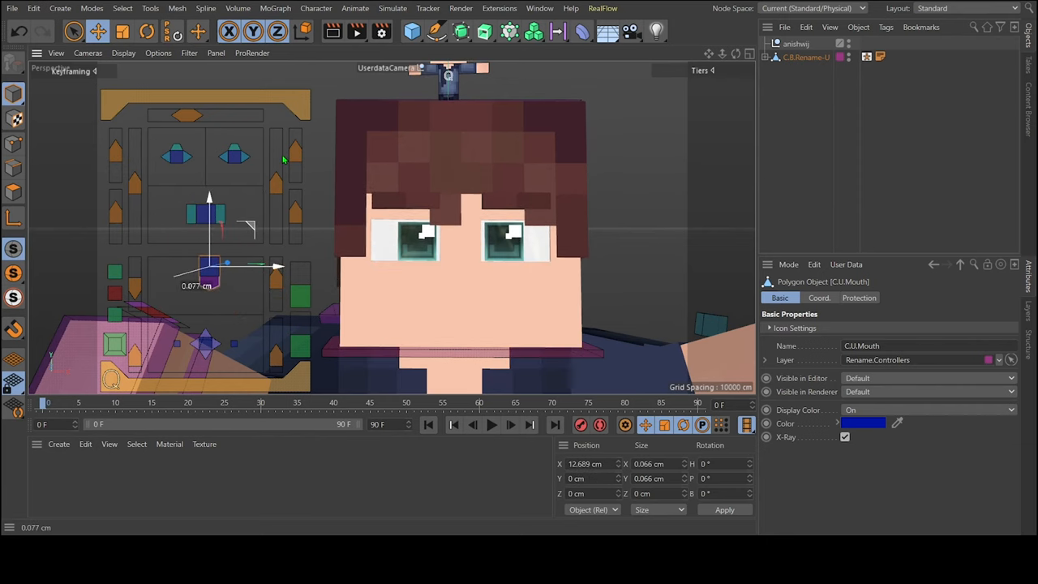
- Test mouth shapes with C.U.Mouth, then drag C.U.Jaw to open the jaw
drag(209, 268, 253, 278)
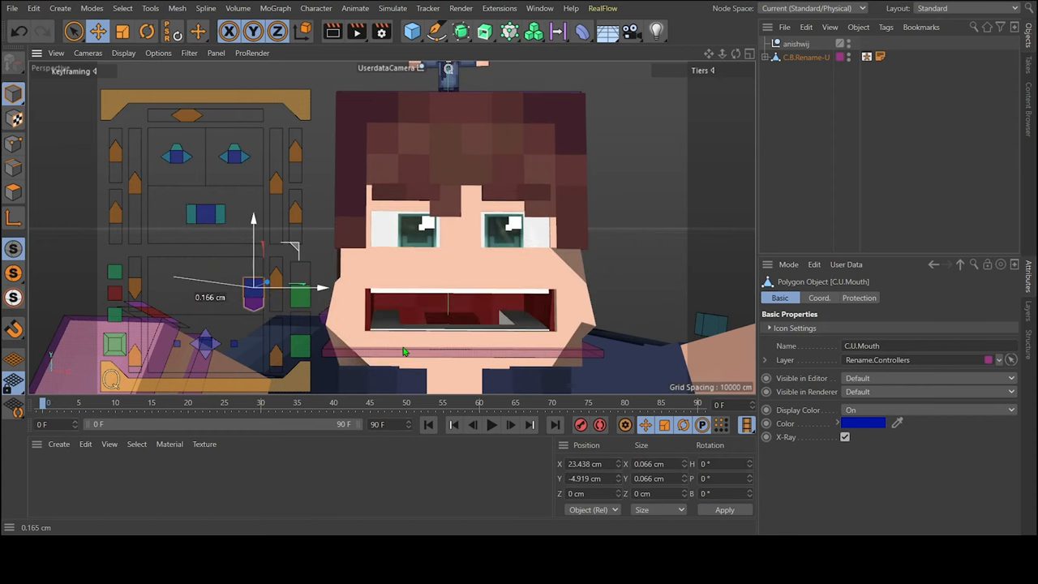
drag(253, 300, 230, 267)
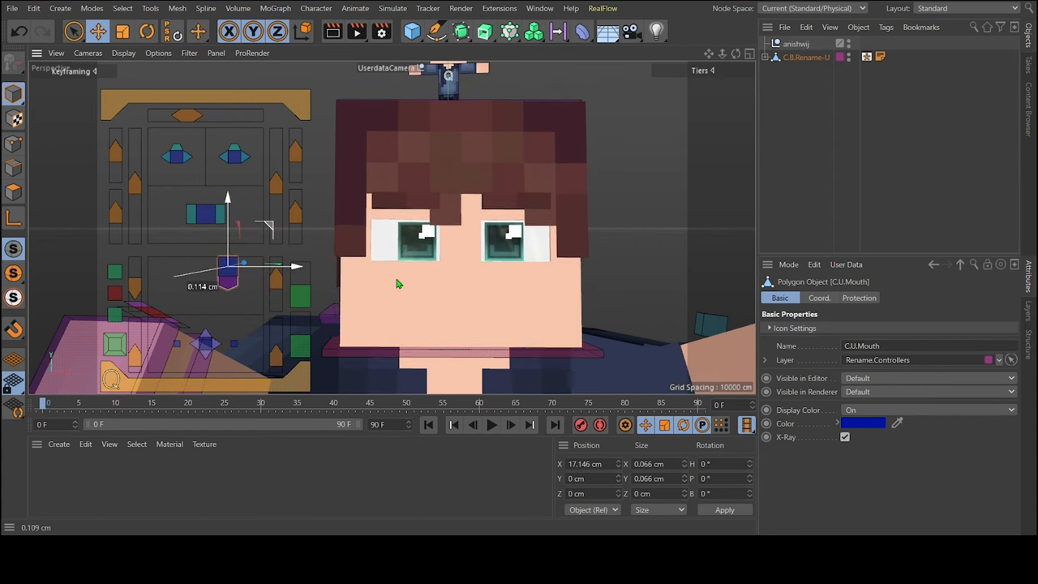
drag(243, 266, 186, 280)
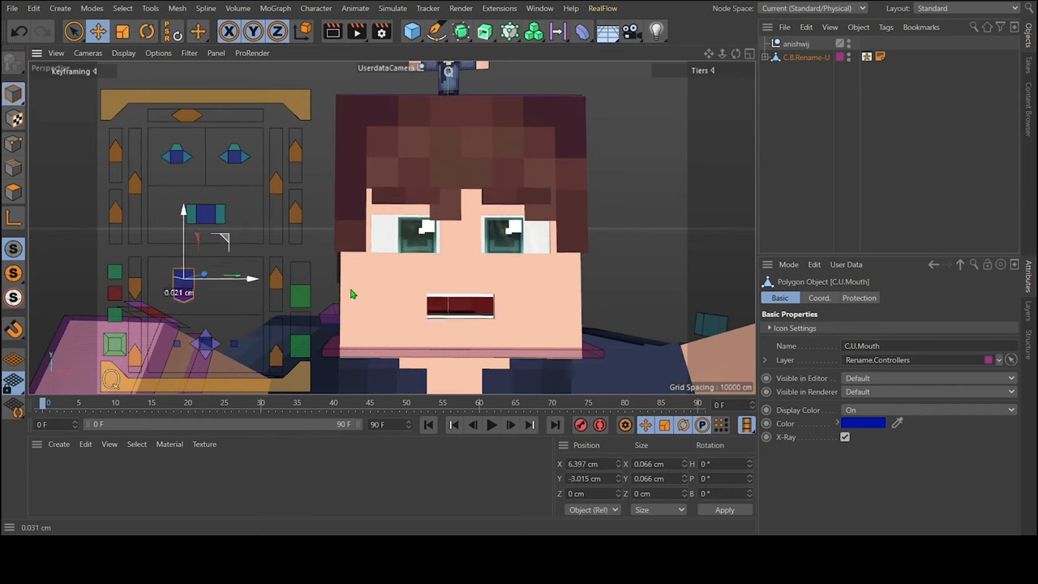
drag(182, 279, 182, 271)
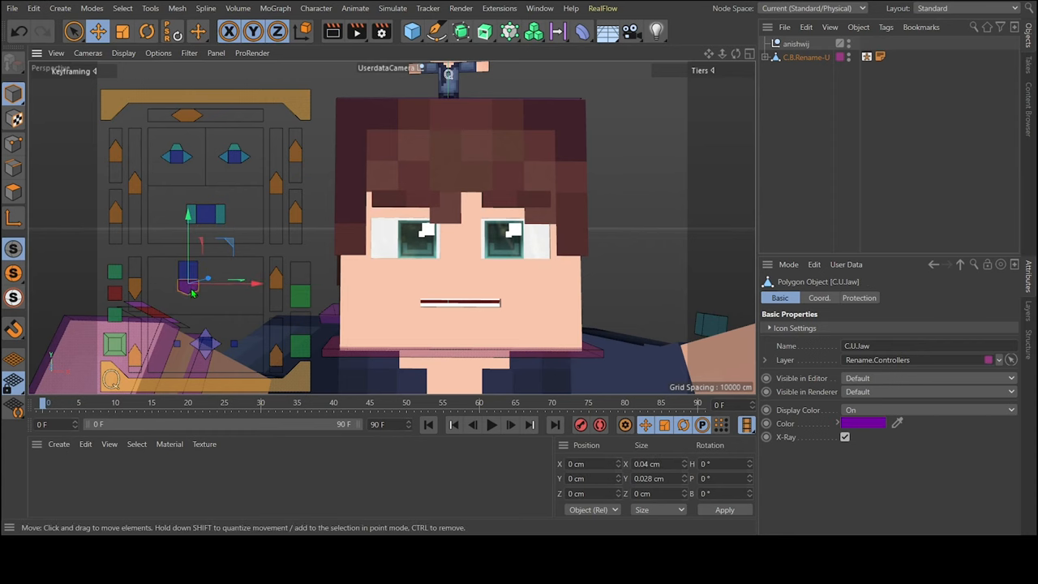
drag(186, 283, 207, 304)
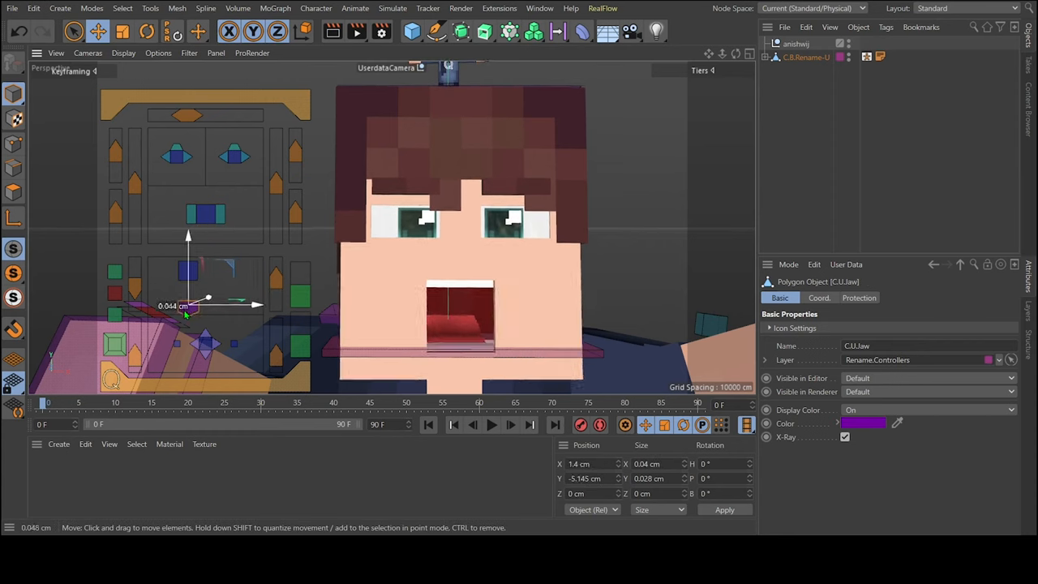
drag(187, 309, 186, 275)
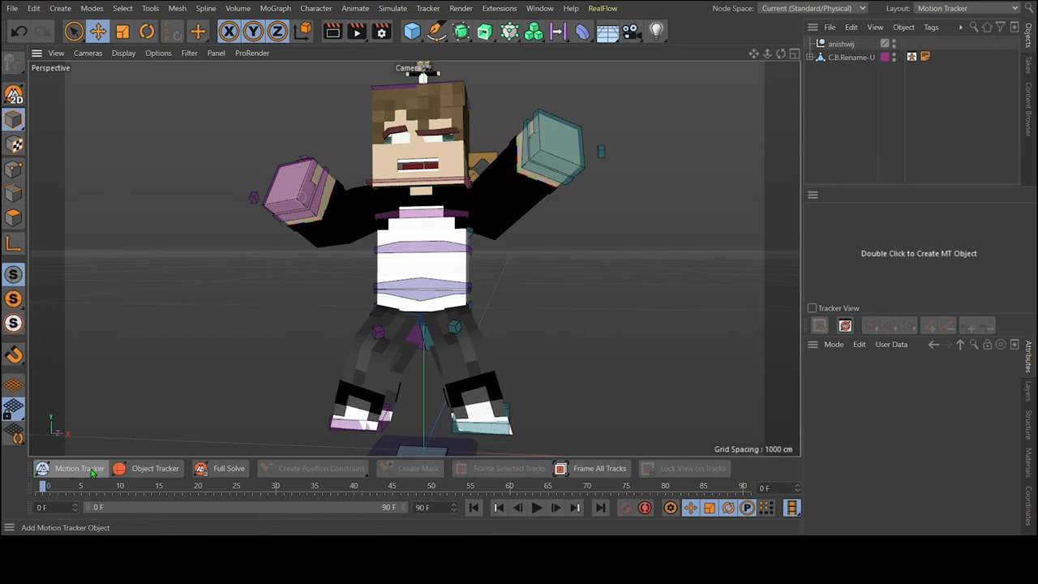
double_click(918, 253)
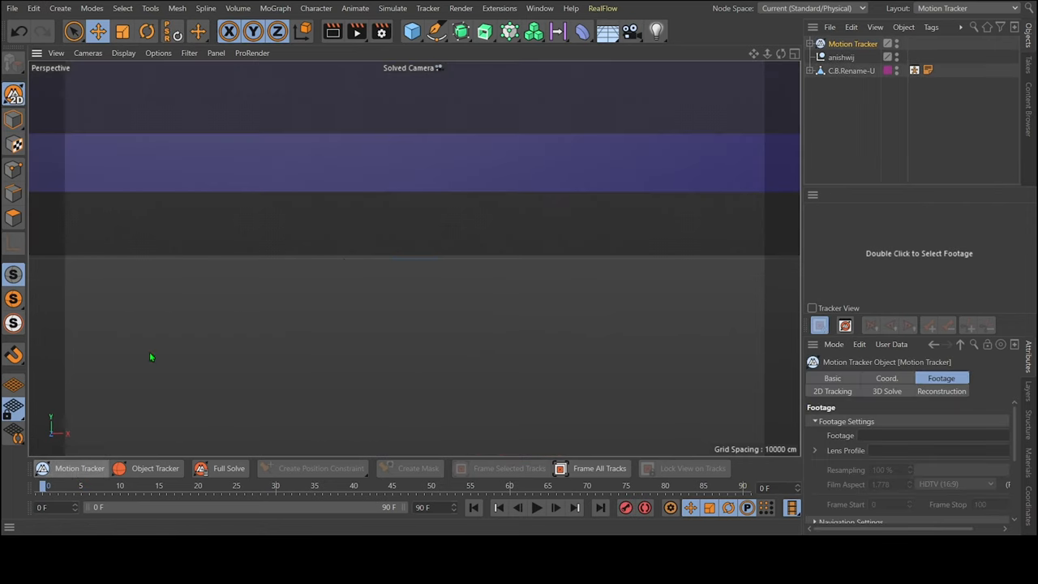
mouse_move(624, 233)
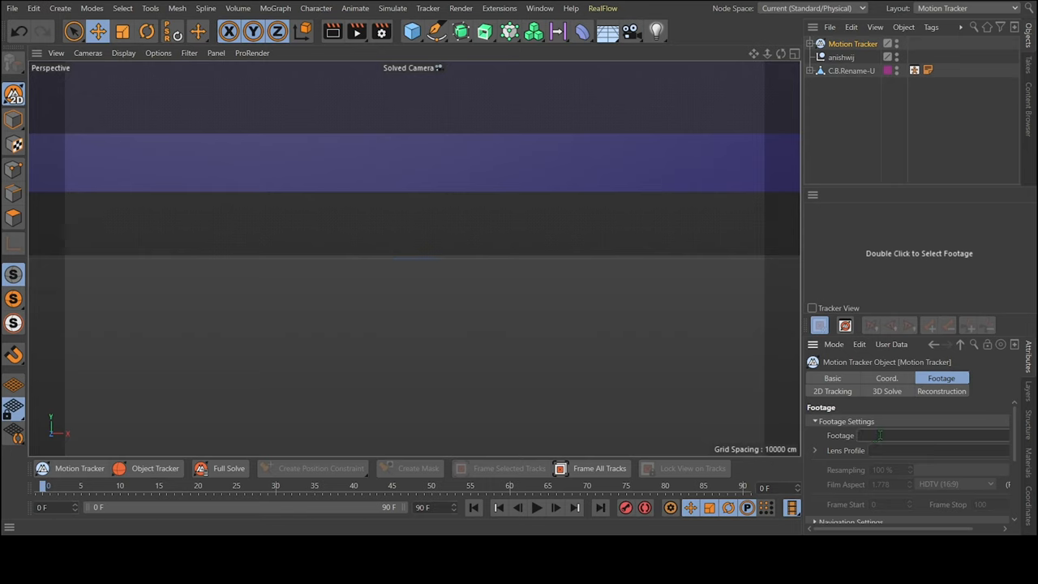
mouse_move(324, 430)
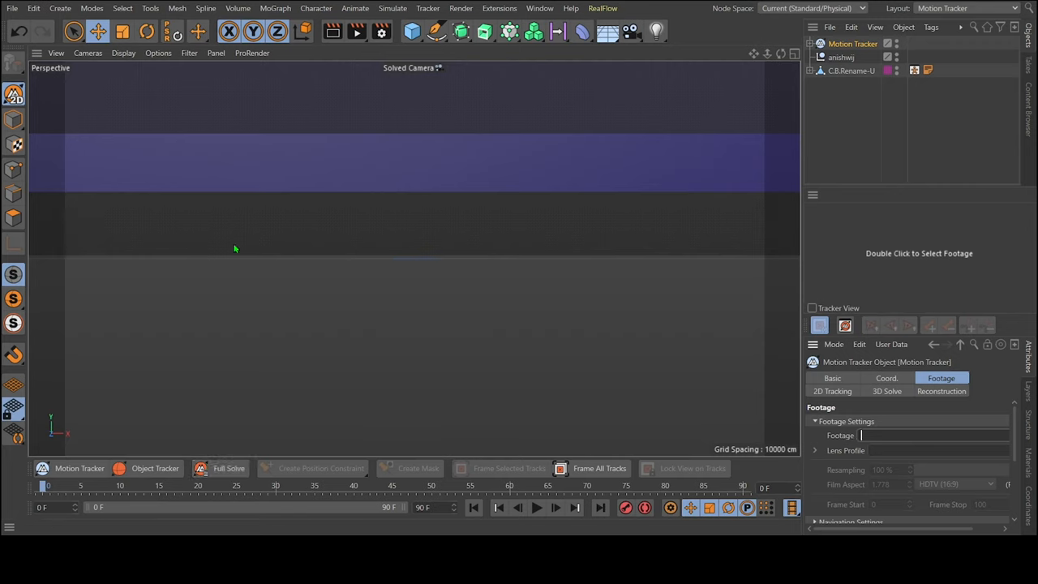
click(86, 485)
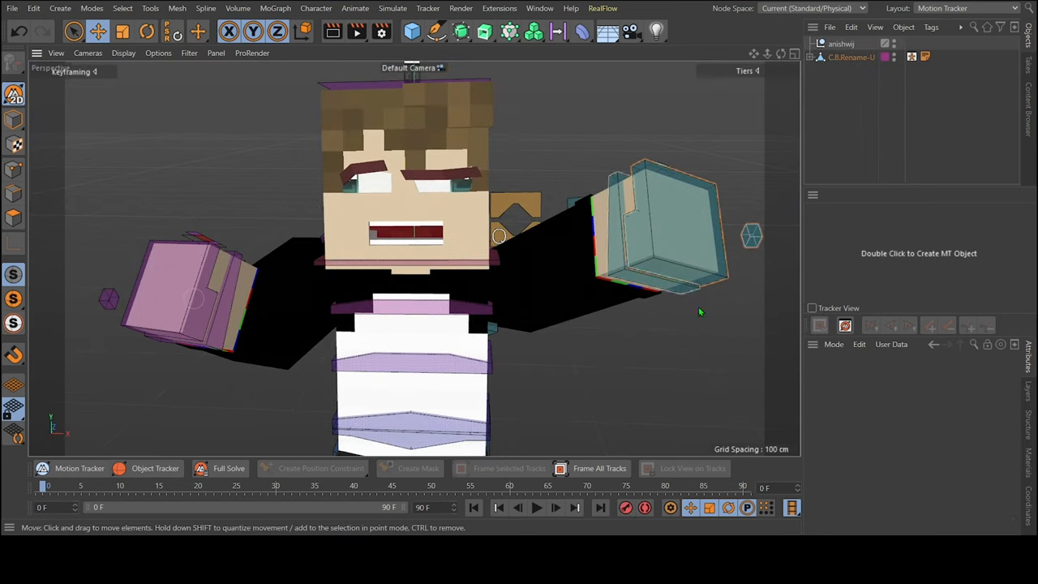
click(661, 227)
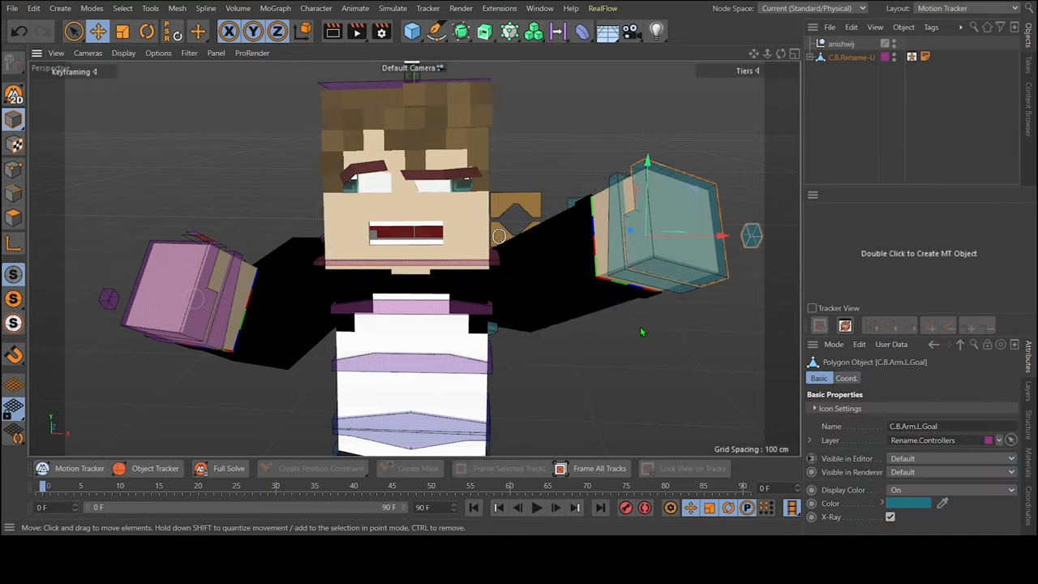